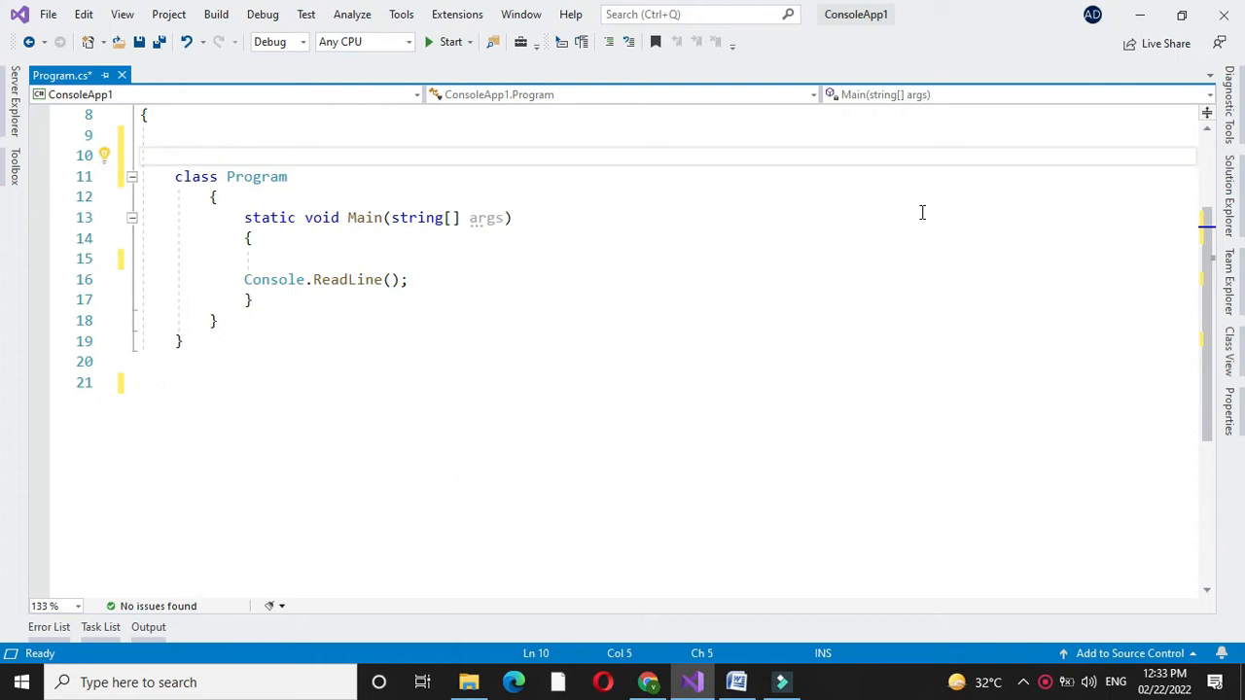
Write a // comment: program to calculate area and perimeter of rectangle using multicast delegates.
left_click(175, 156)
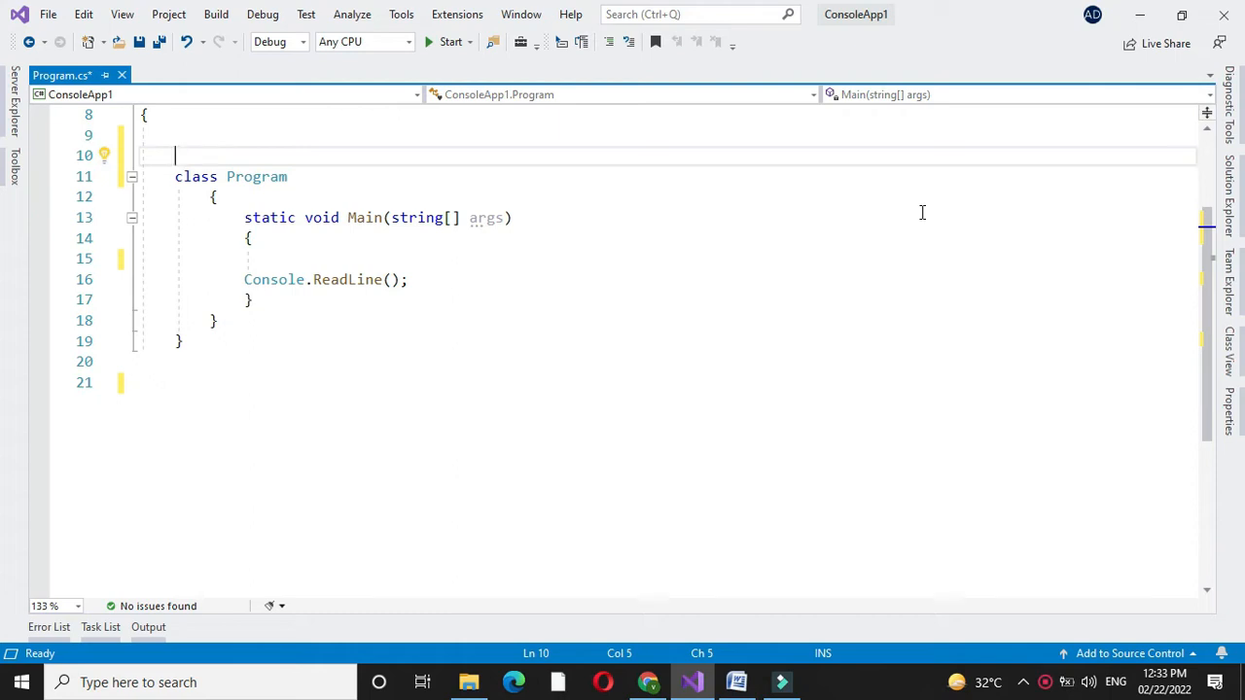
type("//")
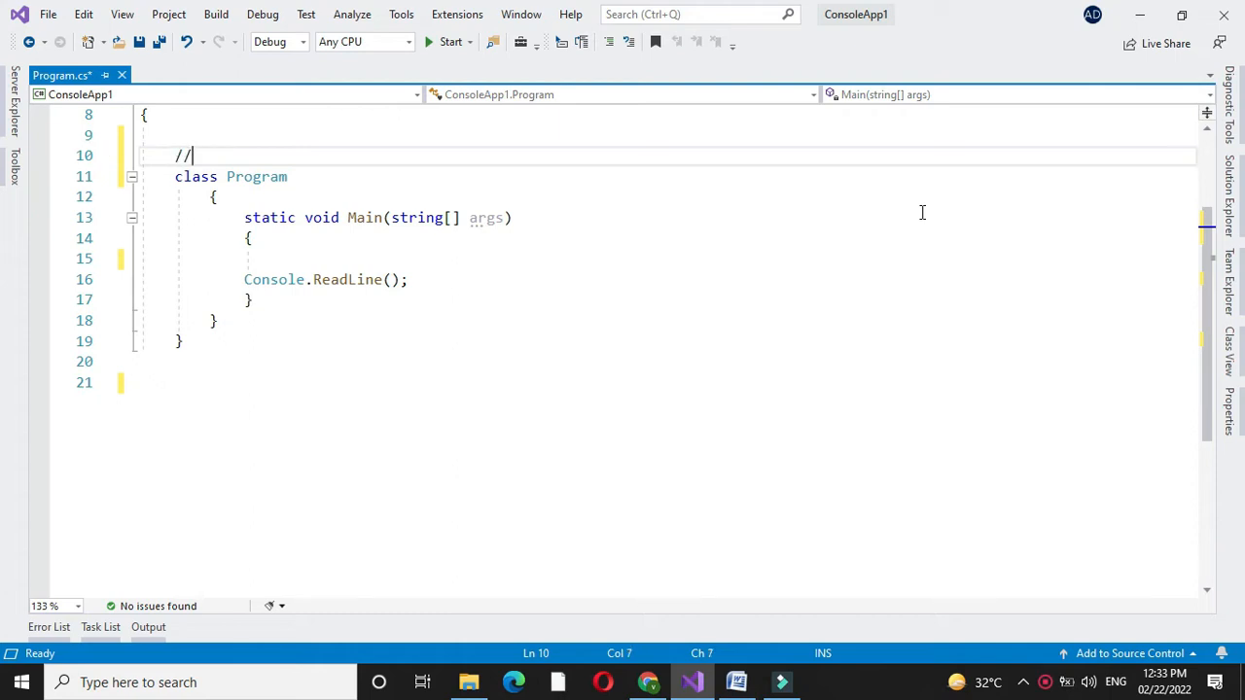
type("pr")
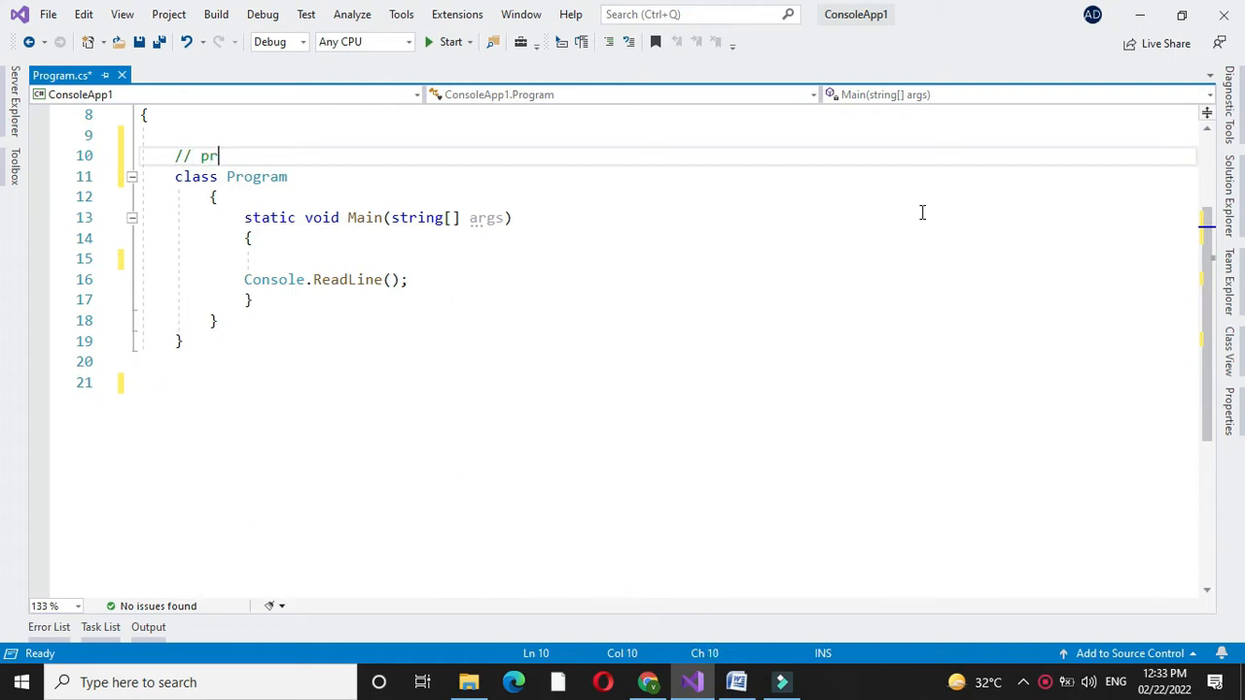
type("ogram to calculate are, perimetre=")
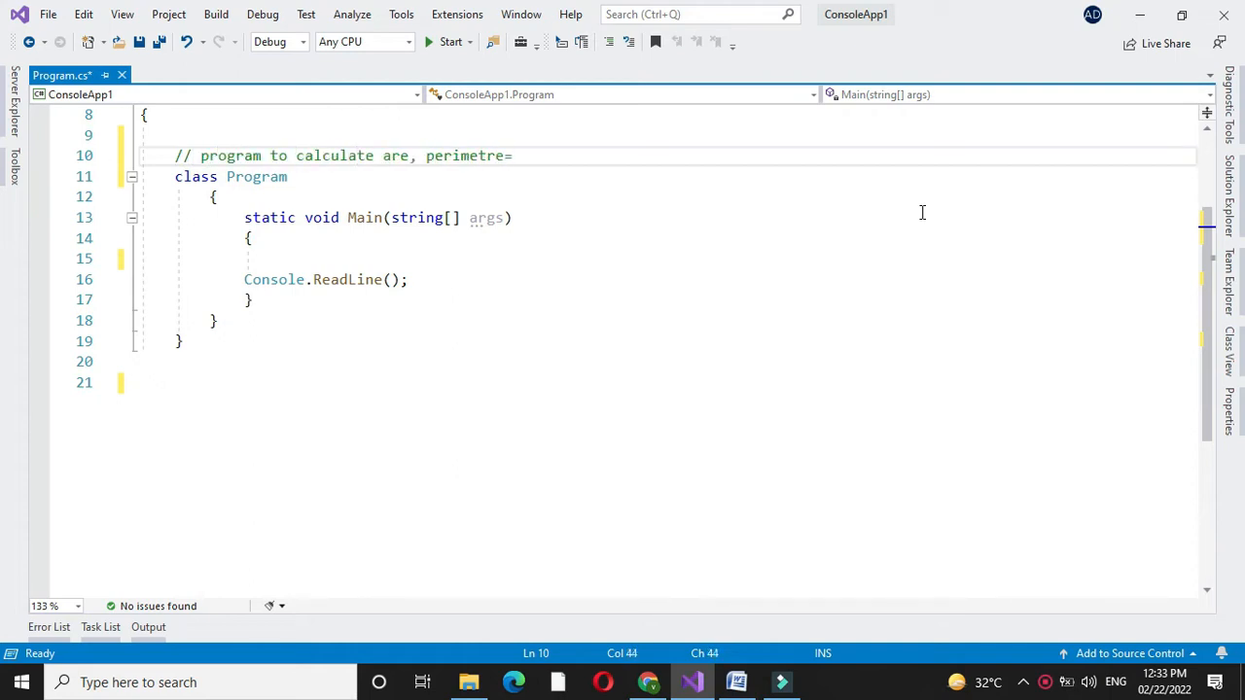
type("of rectabgle using multricast delegates")
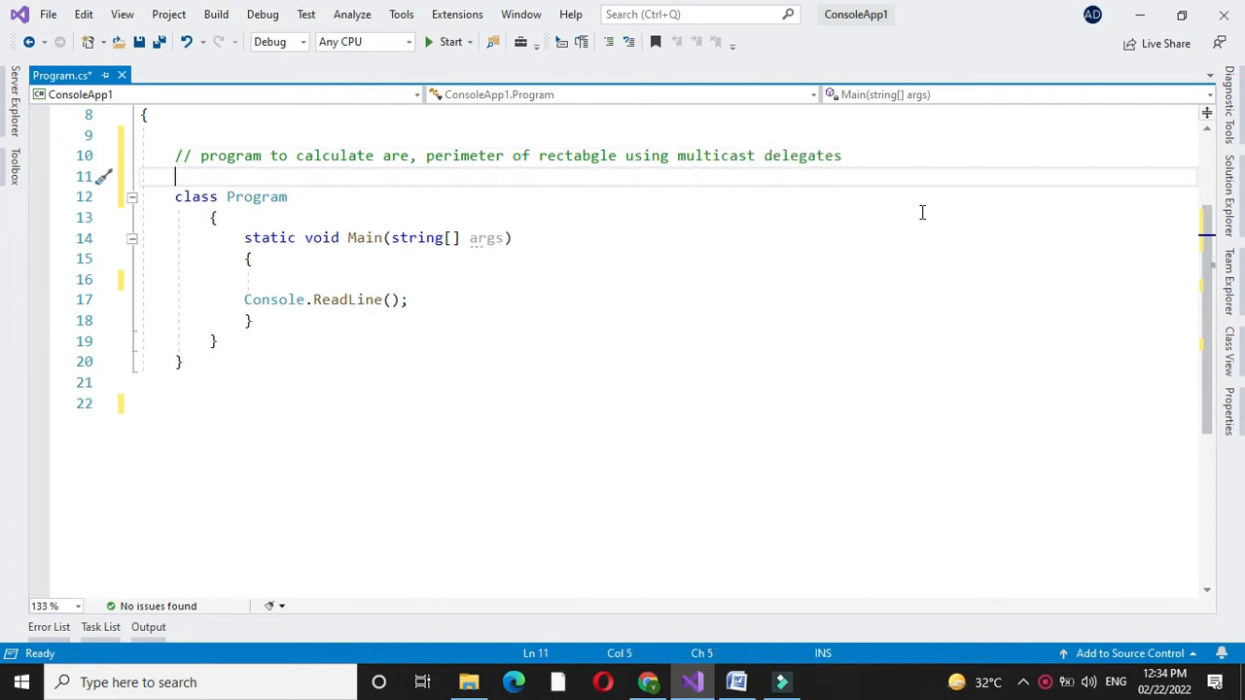
Declare public delegate void rDelegate(double height, double width) below the comment.
type("public delegate void rDele")
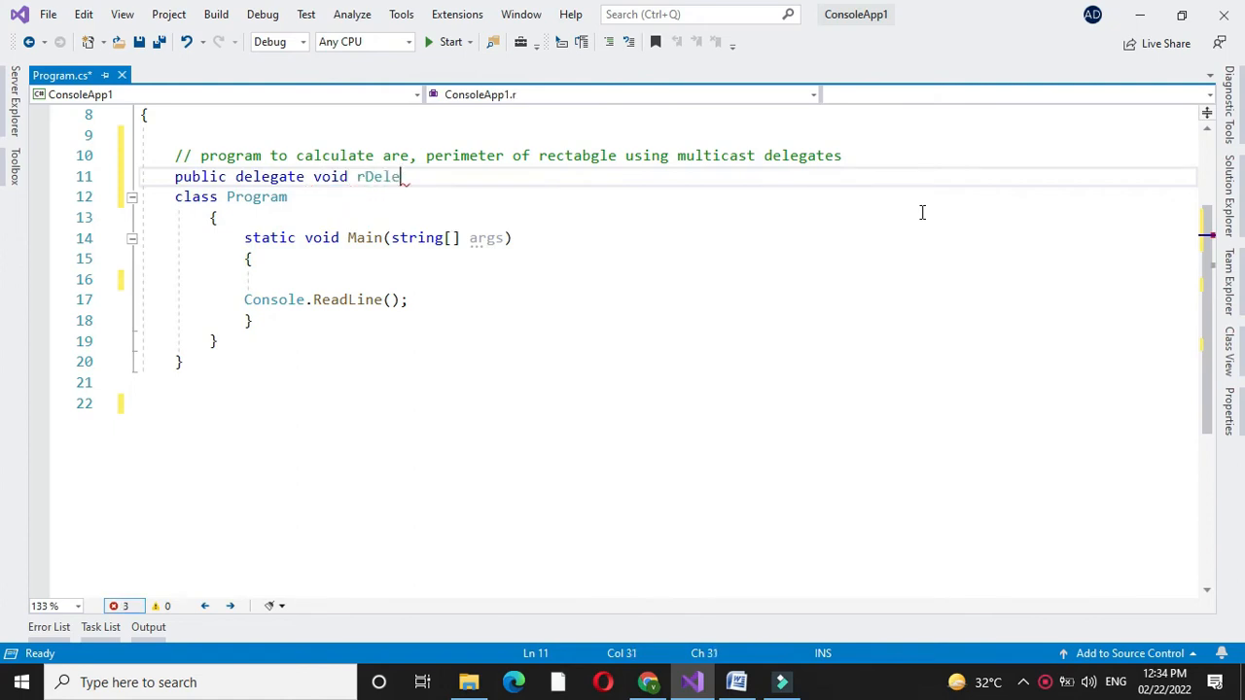
type("gate()")
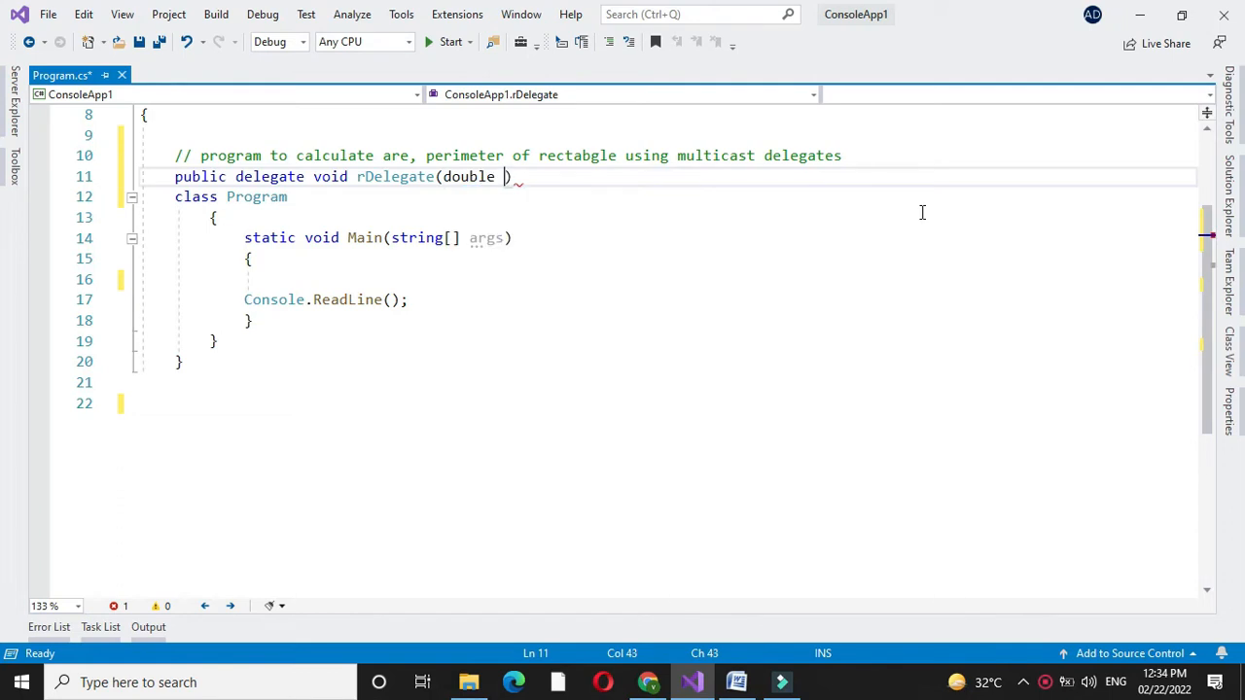
type("hei)")
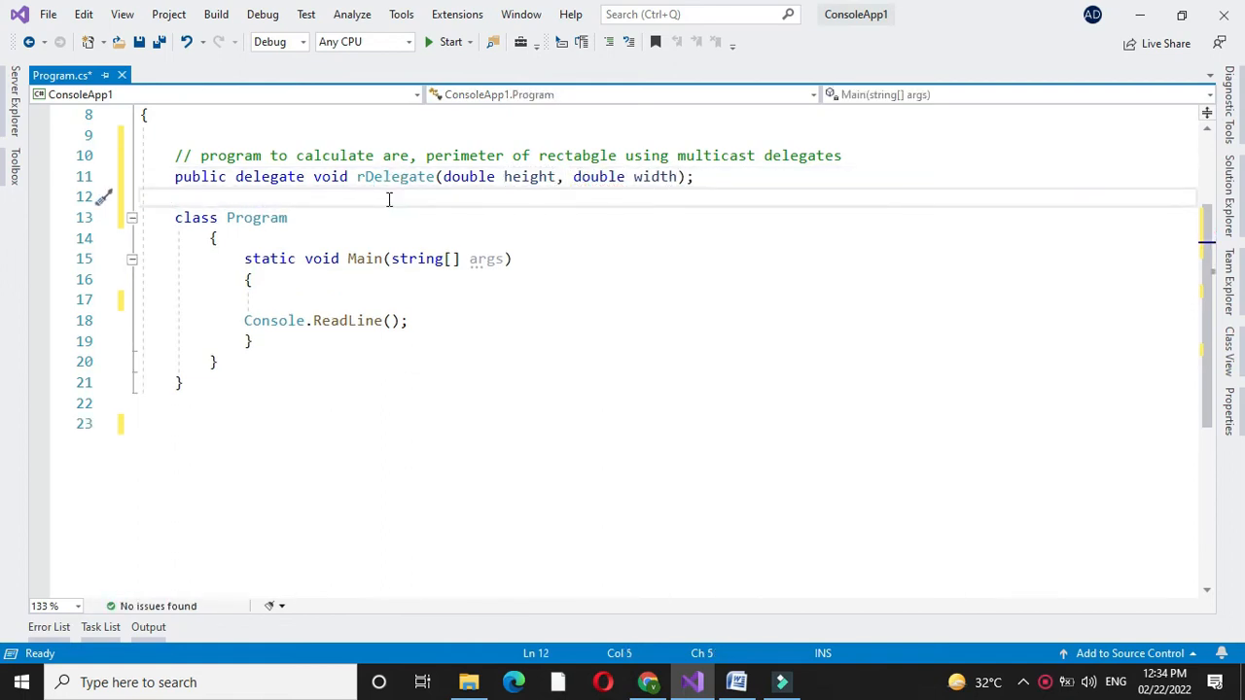
Define class Rectangle with a public void Area(double height, double width) method.
type("class Area")
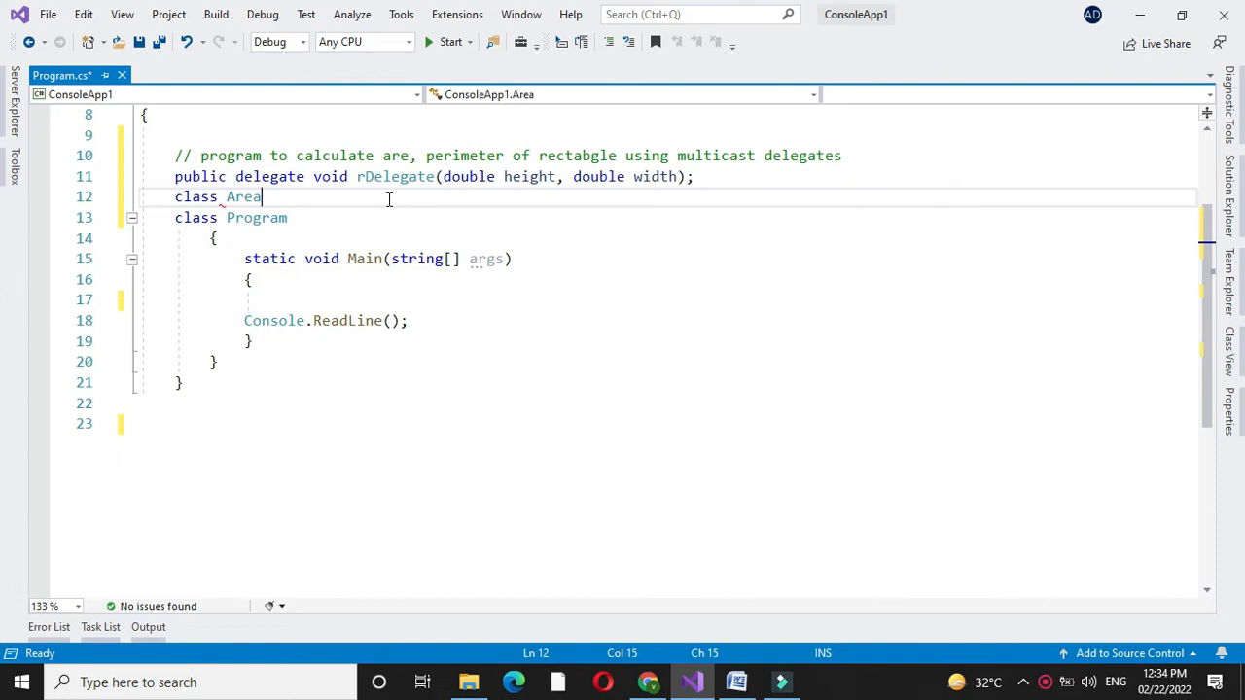
type("Rectangle")
type("{")
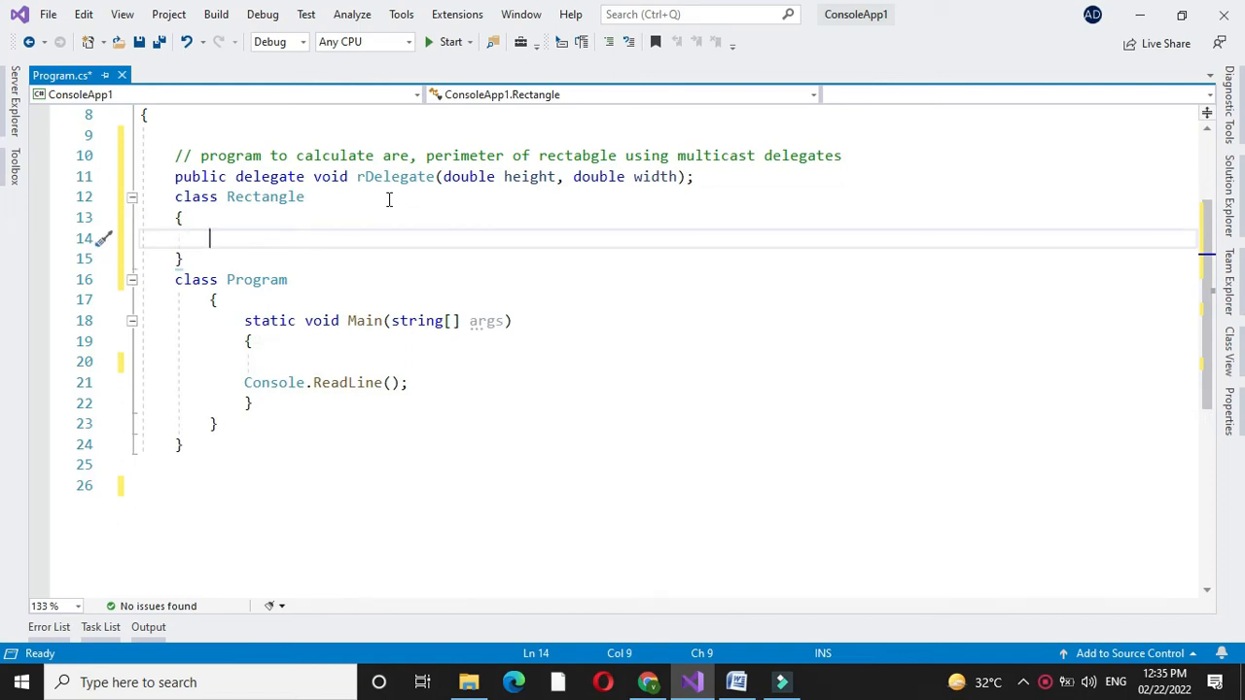
type("public void Area")
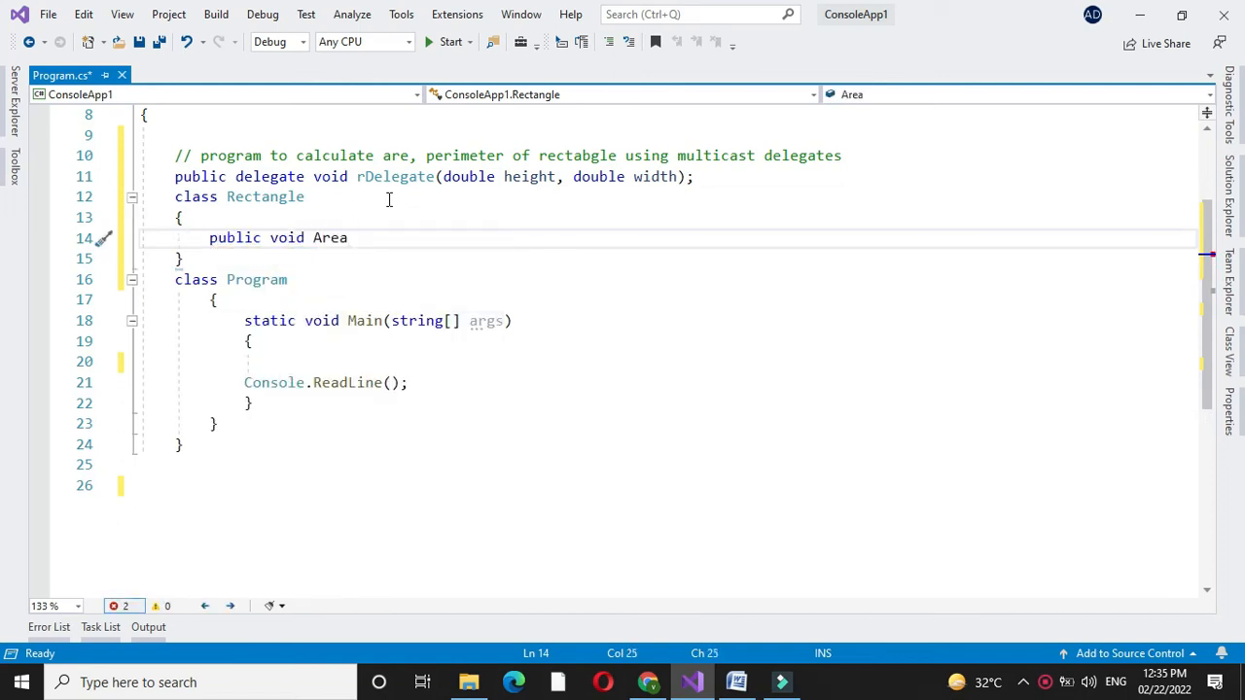
type("(double height,double width)")
type("{")
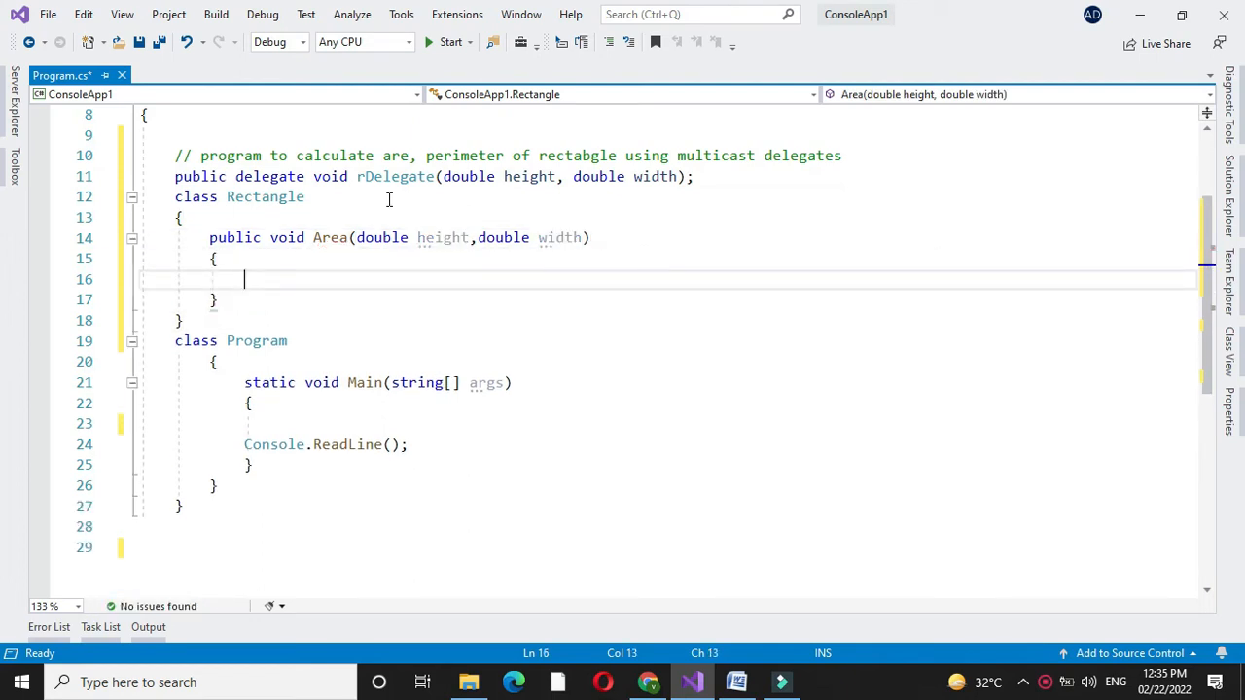
Have Area print "Area {0}" with width*height via Console.WriteLine, then copy it as Perimeter.
type("Console,")
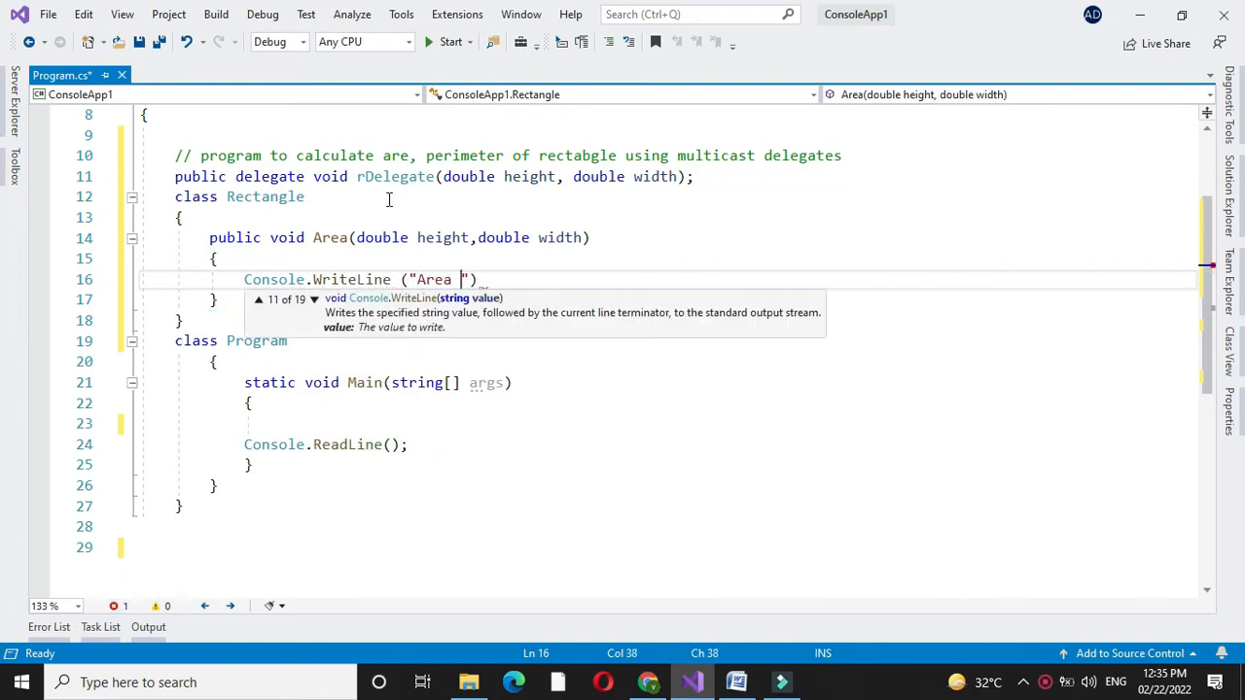
type("{0}\",")
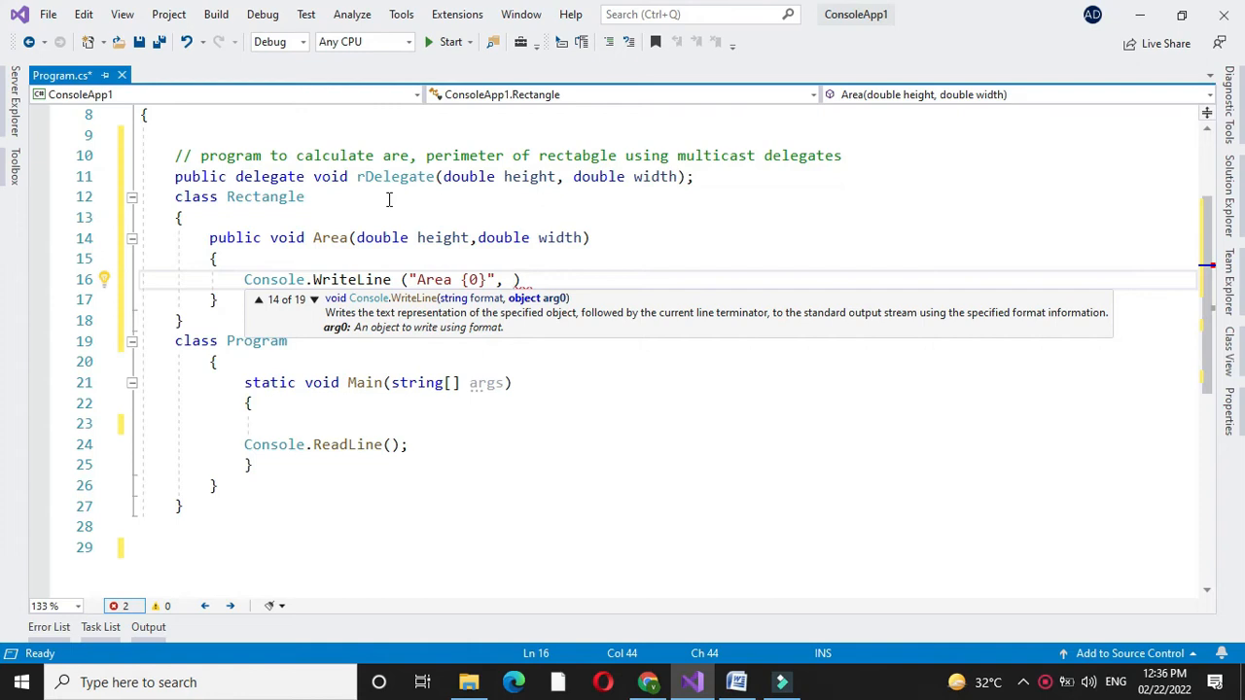
type("(width*h)")
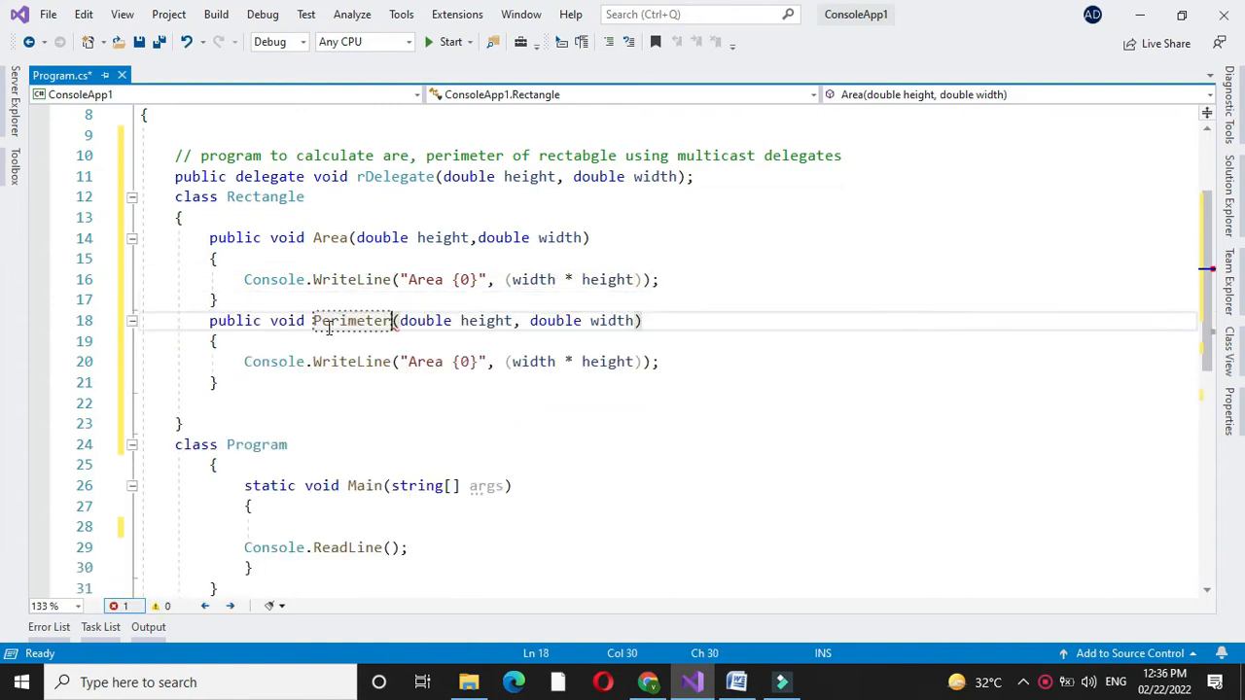
Change Perimeter's output to 2*(width + height) and move to the blank line in Main.
left_click(424, 360)
type("Perimeter")
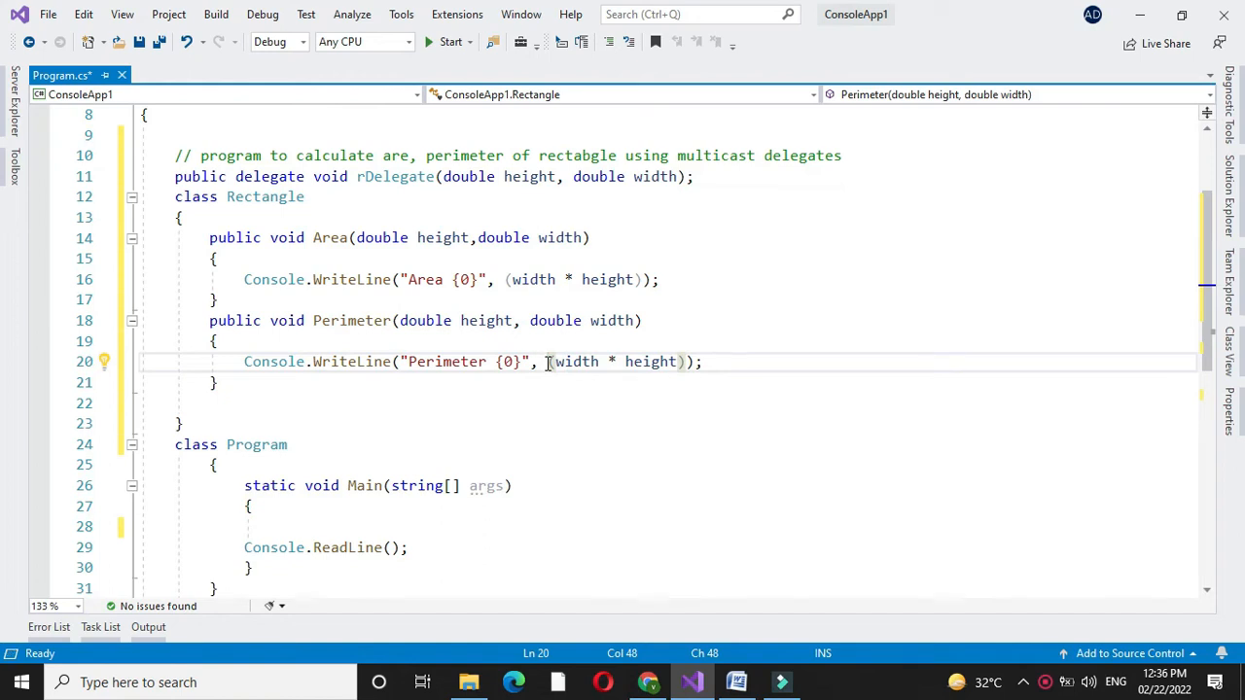
type("2*(")
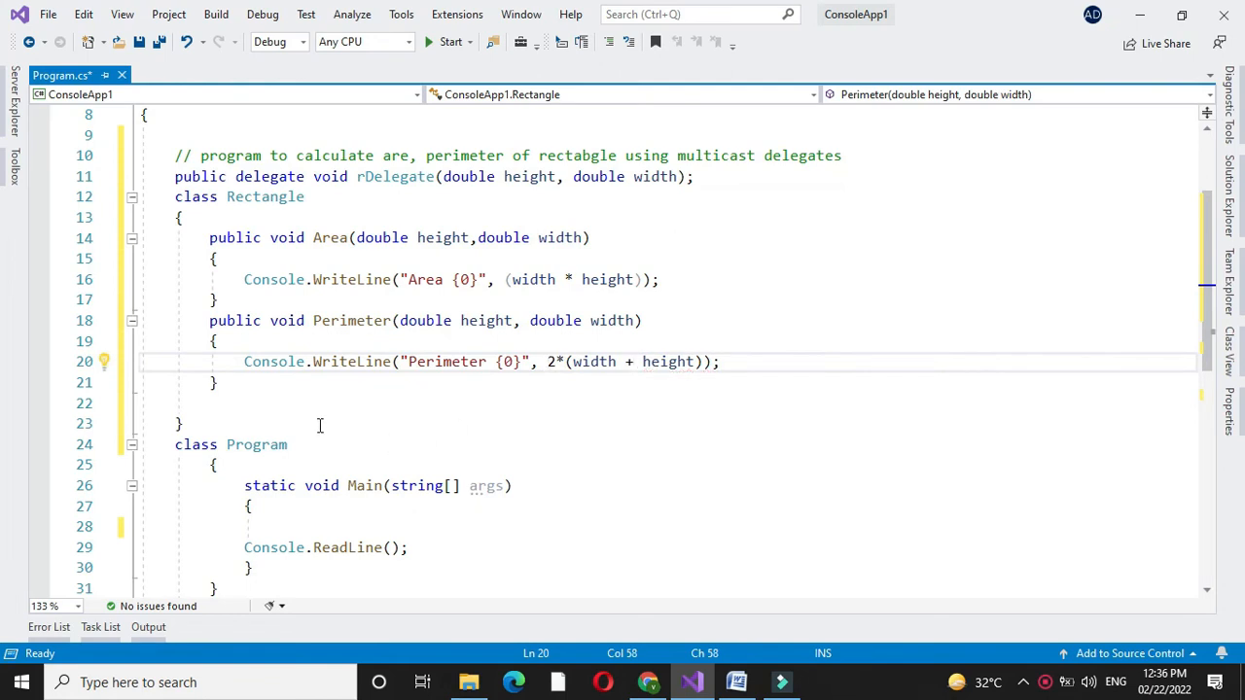
left_click(303, 525)
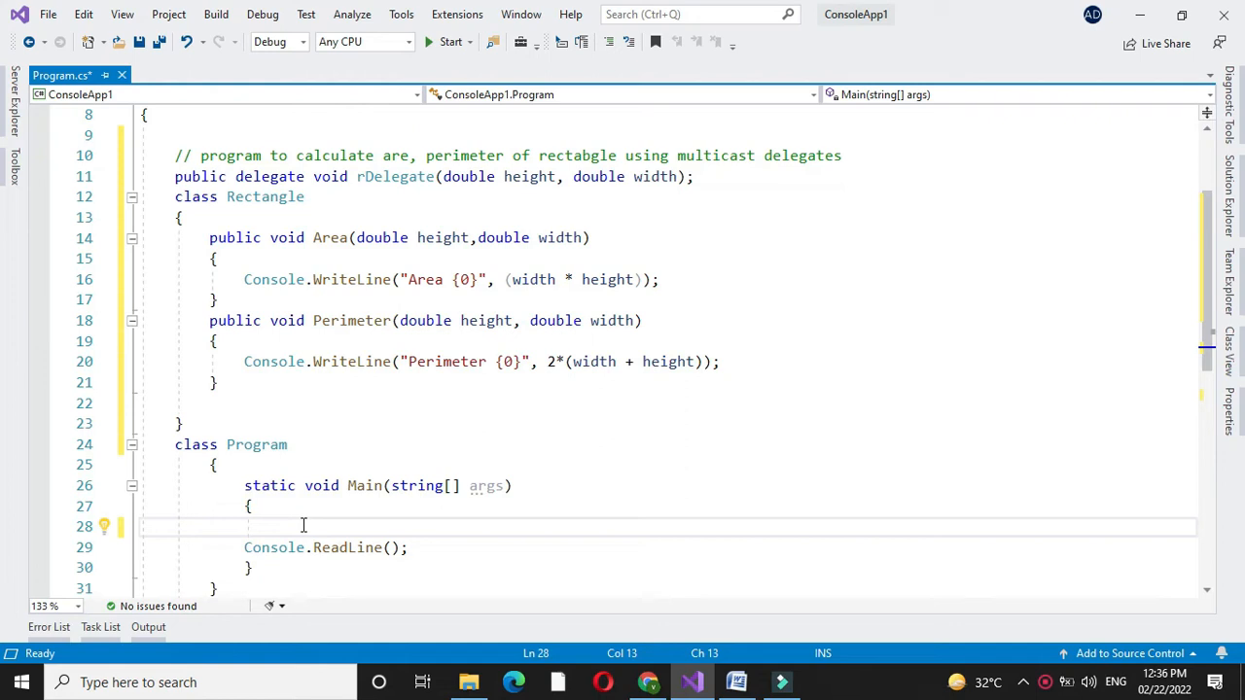
Create Rectangle rect = new Rectangle() and rDelegate r = new rDelegate(rect.Area) in Main.
type("Rectangle")
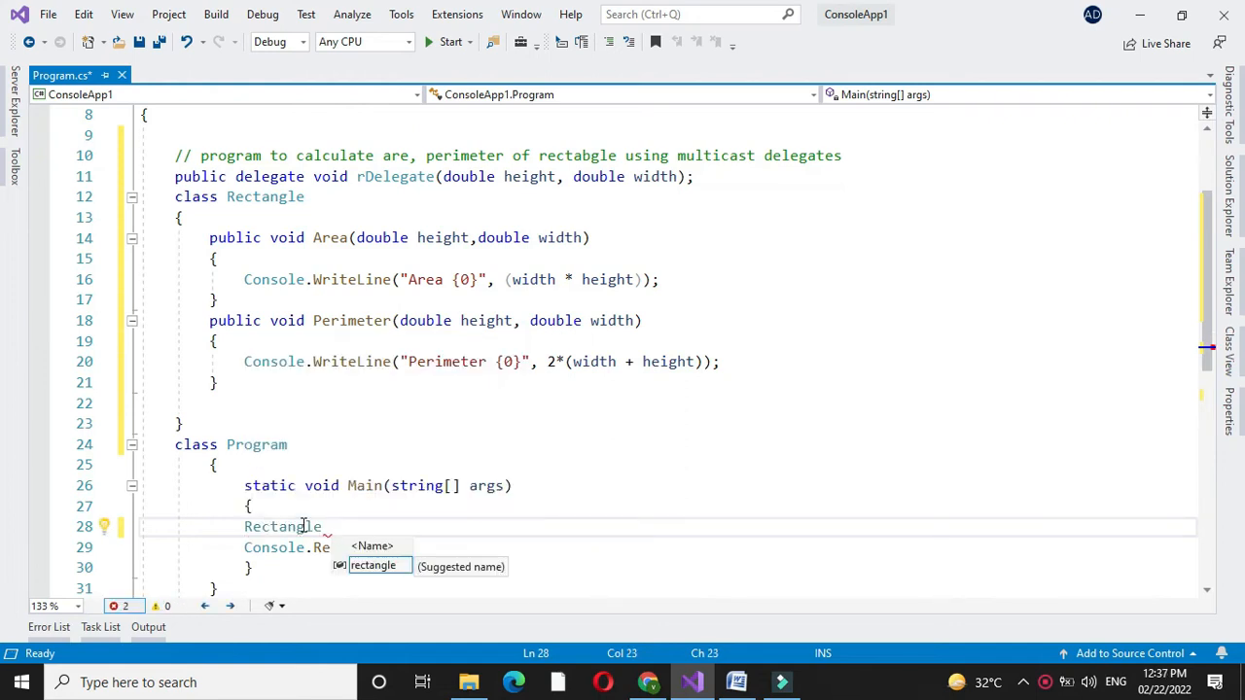
type("rect=new")
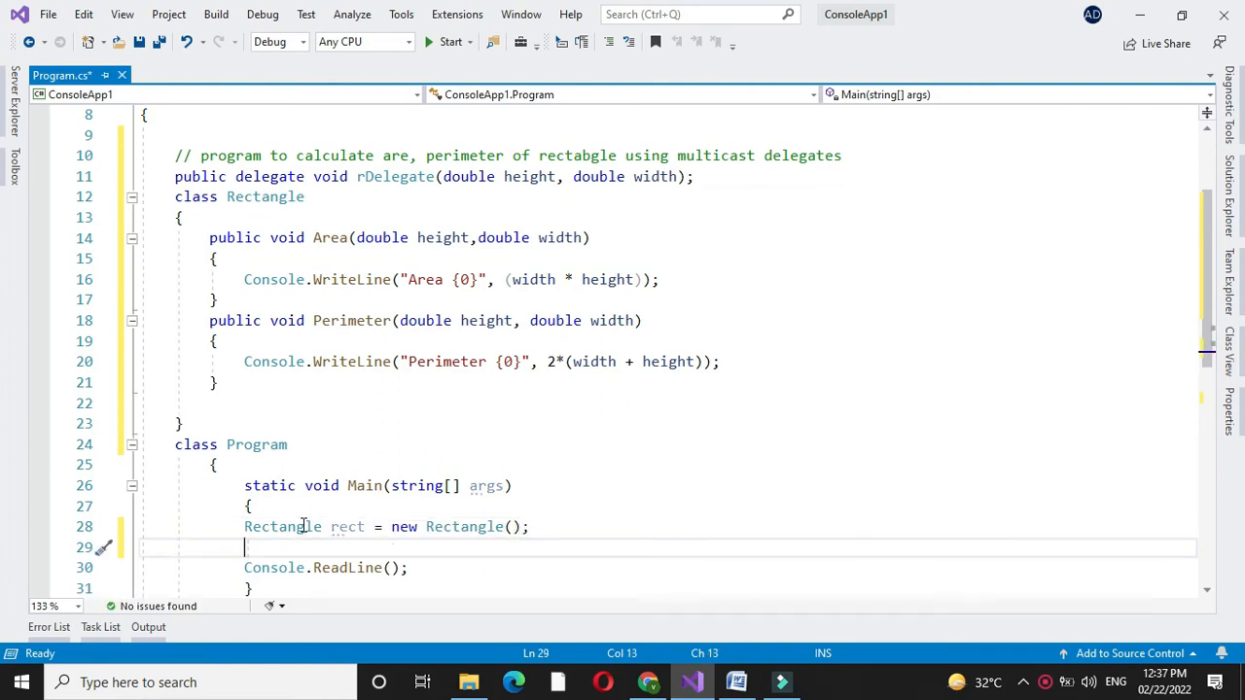
type("rDelegate")
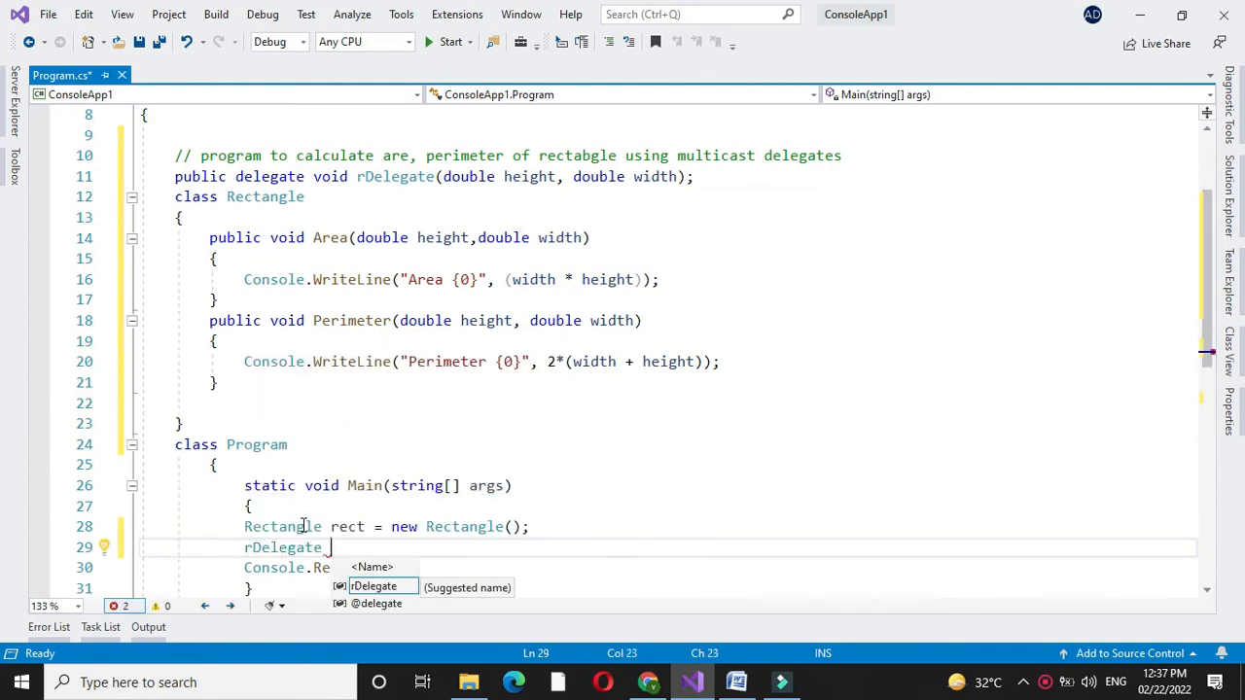
type("r=new rDelegate()")
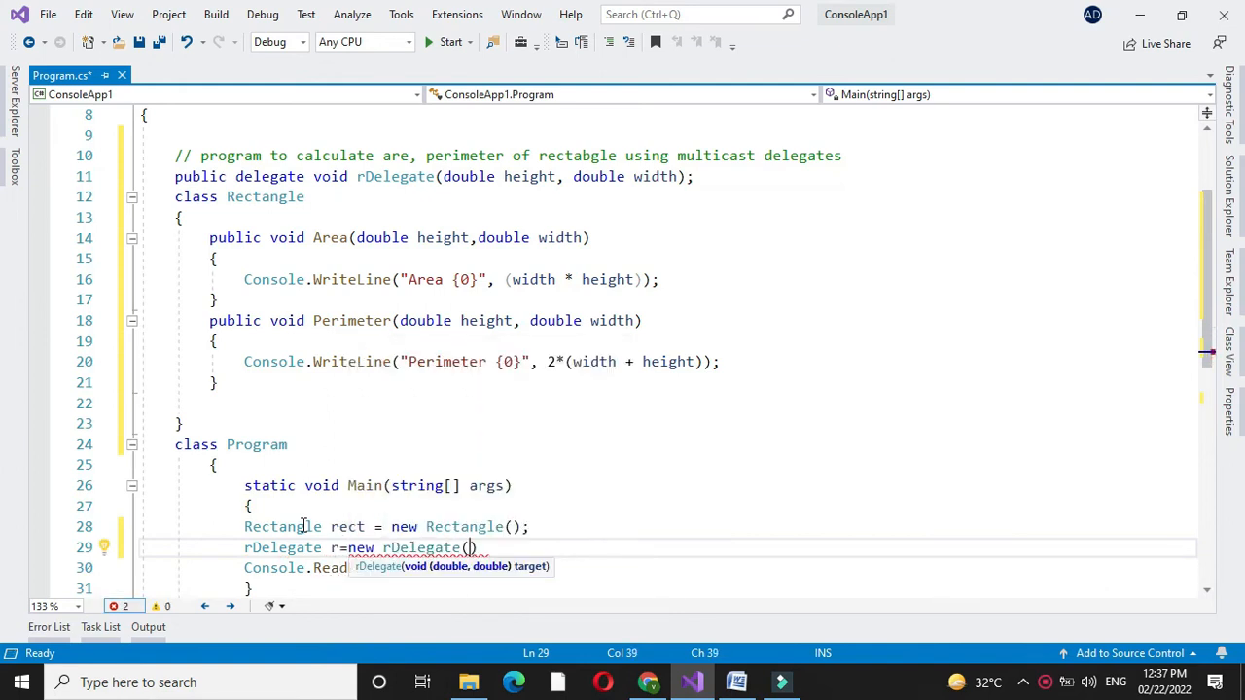
type("rect.Area")
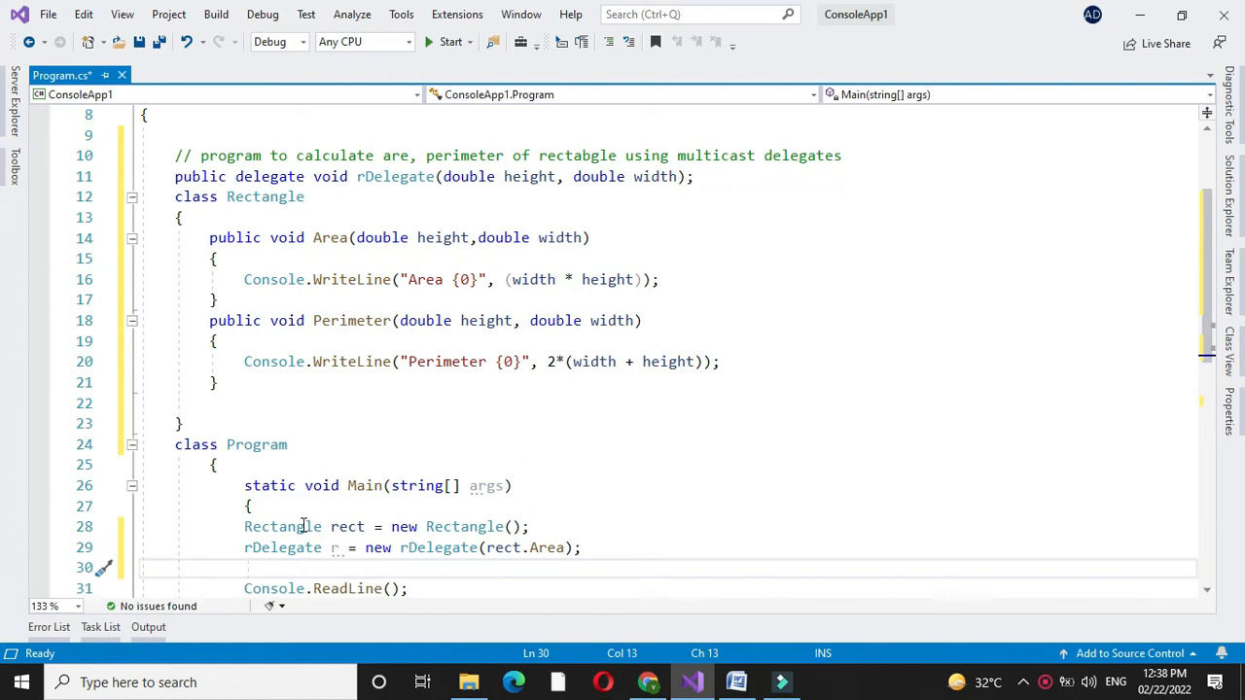
Add rect.Perimeter to the delegate with r += rect.Perimeter.
type("r+")
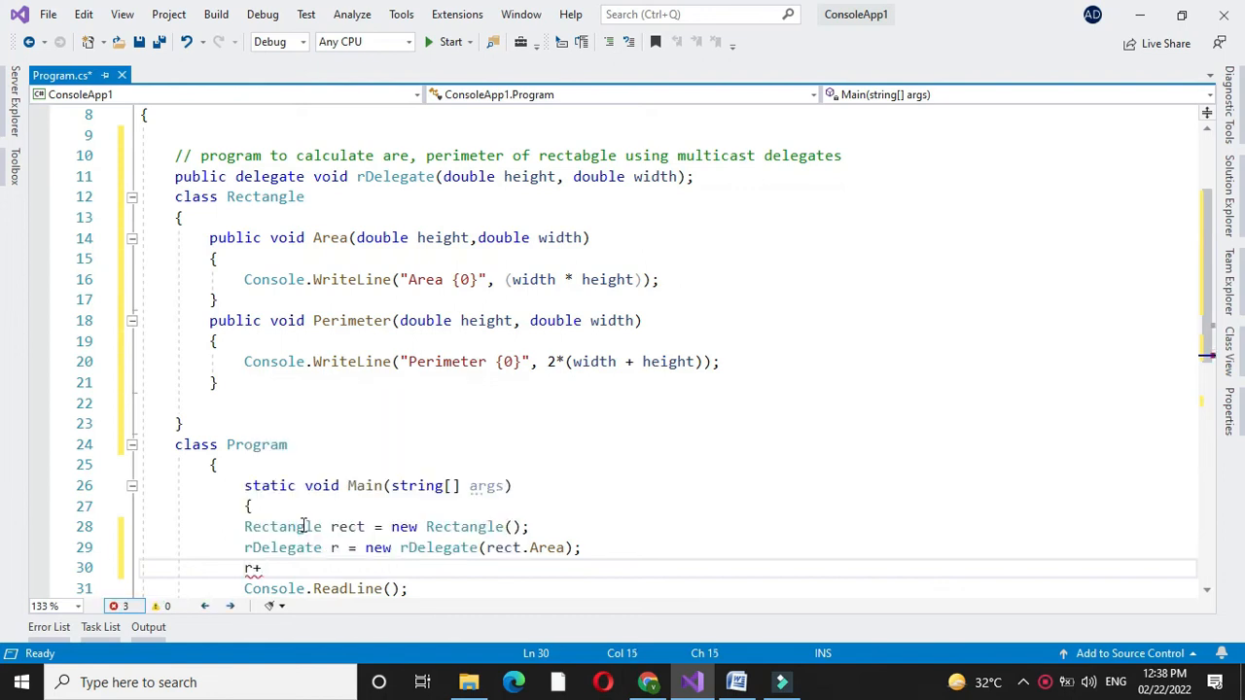
type("=rec")
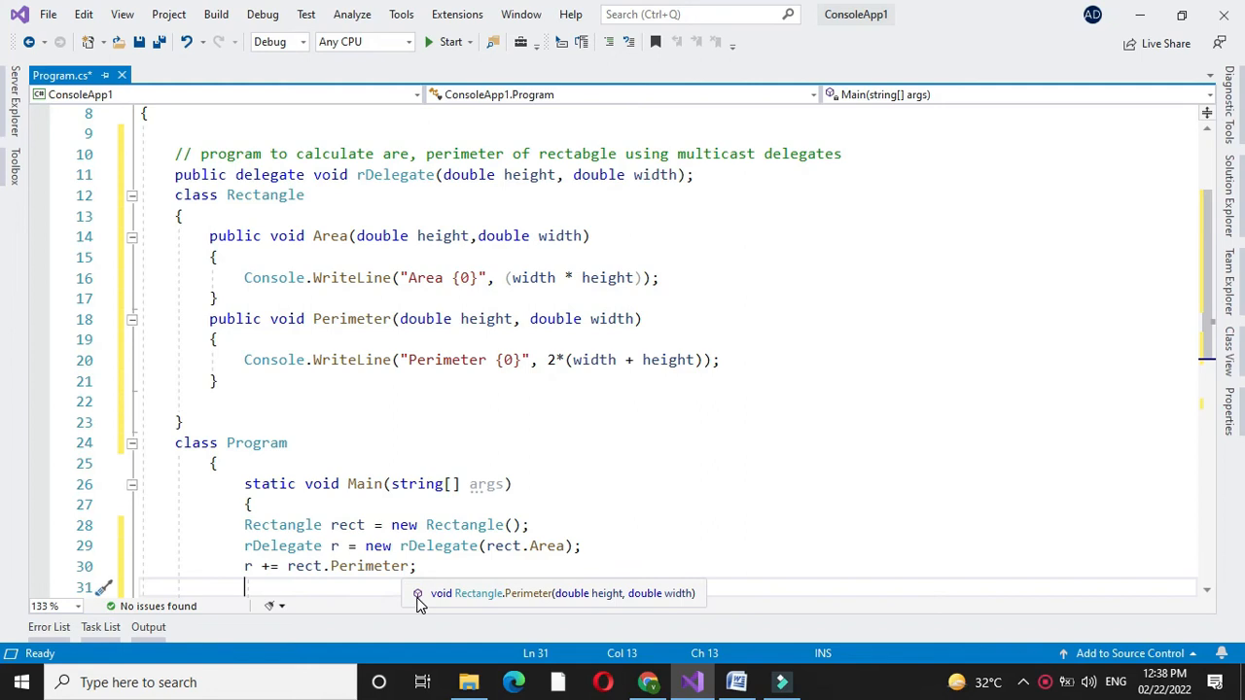
Invoke the delegate as r(23.42, 57.93).
type("r(")
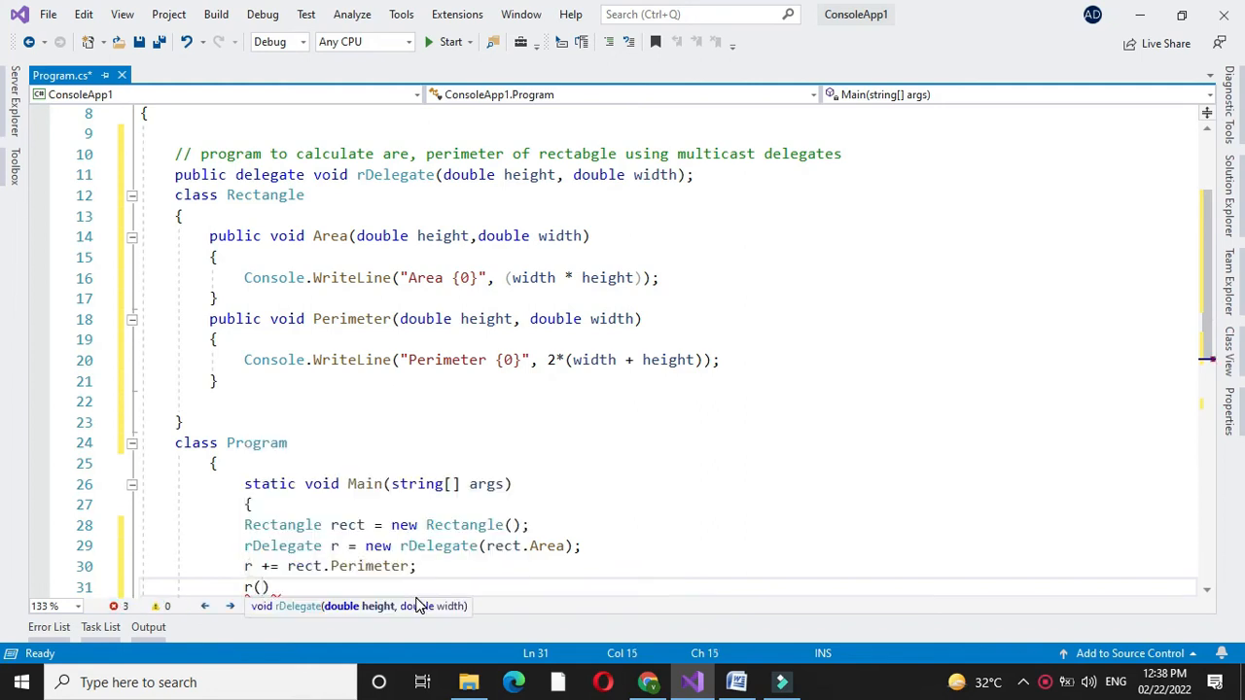
type("23.42,")
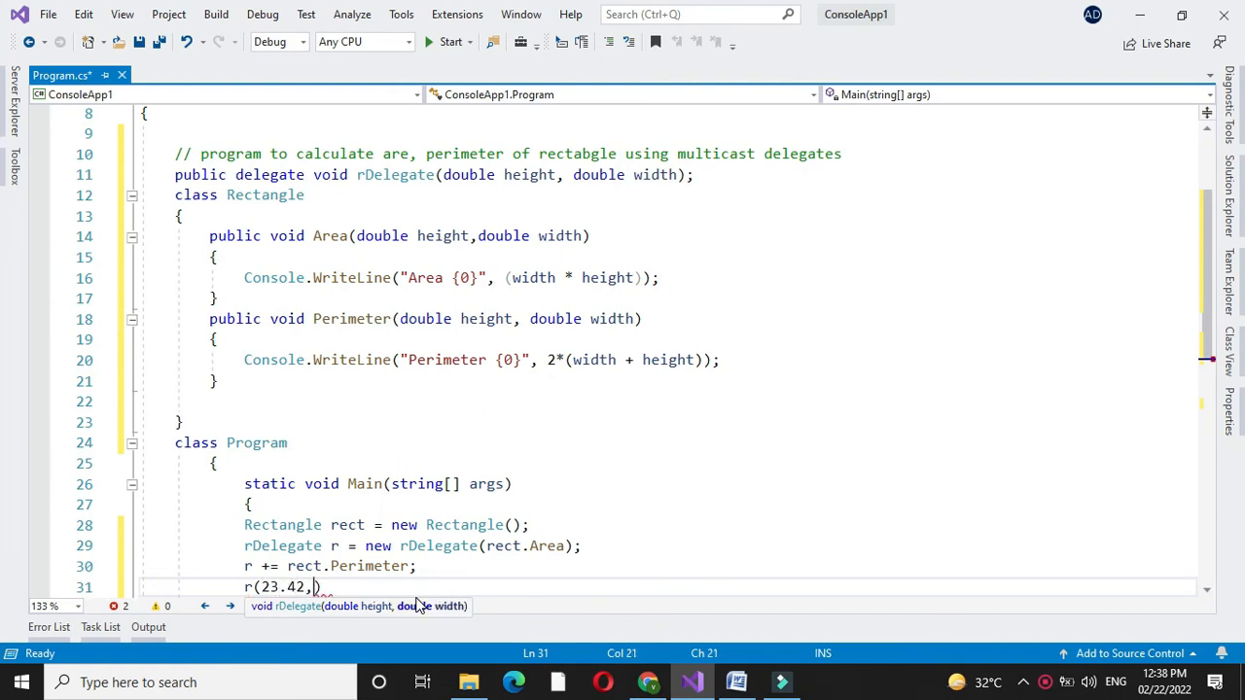
type("57.93);")
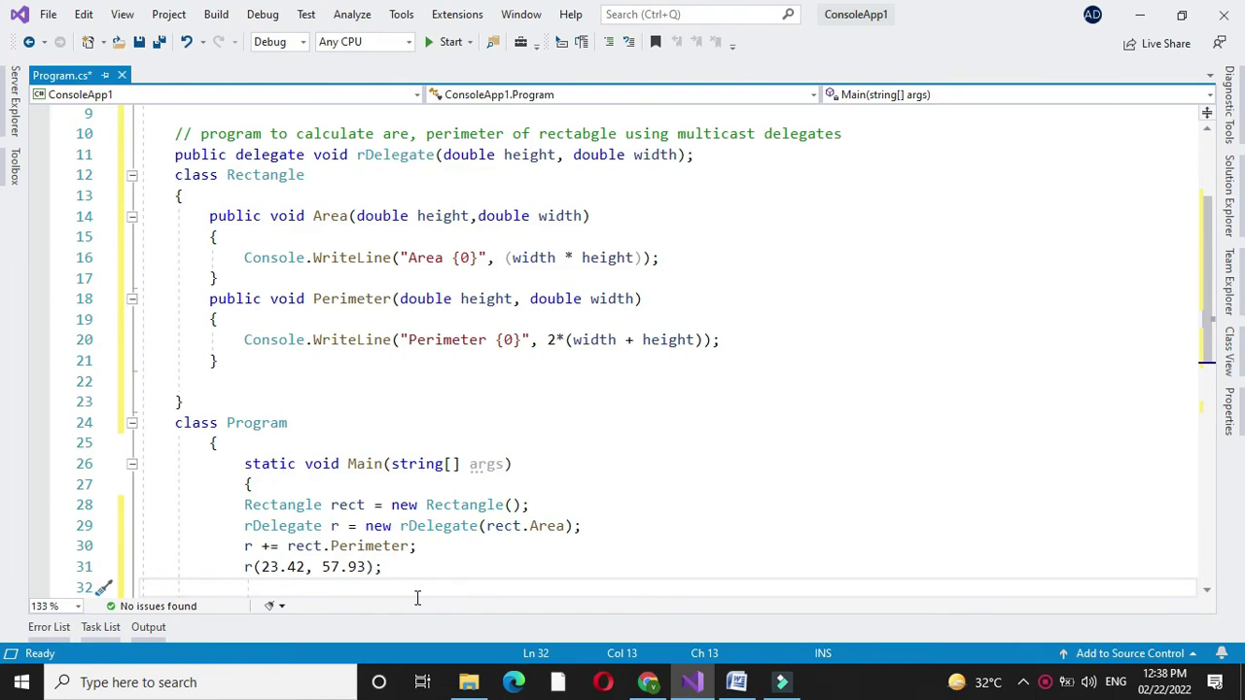
Remove rect.Perimeter with -= and invoke r(13.45, 36.89).
type("r(13.45)")
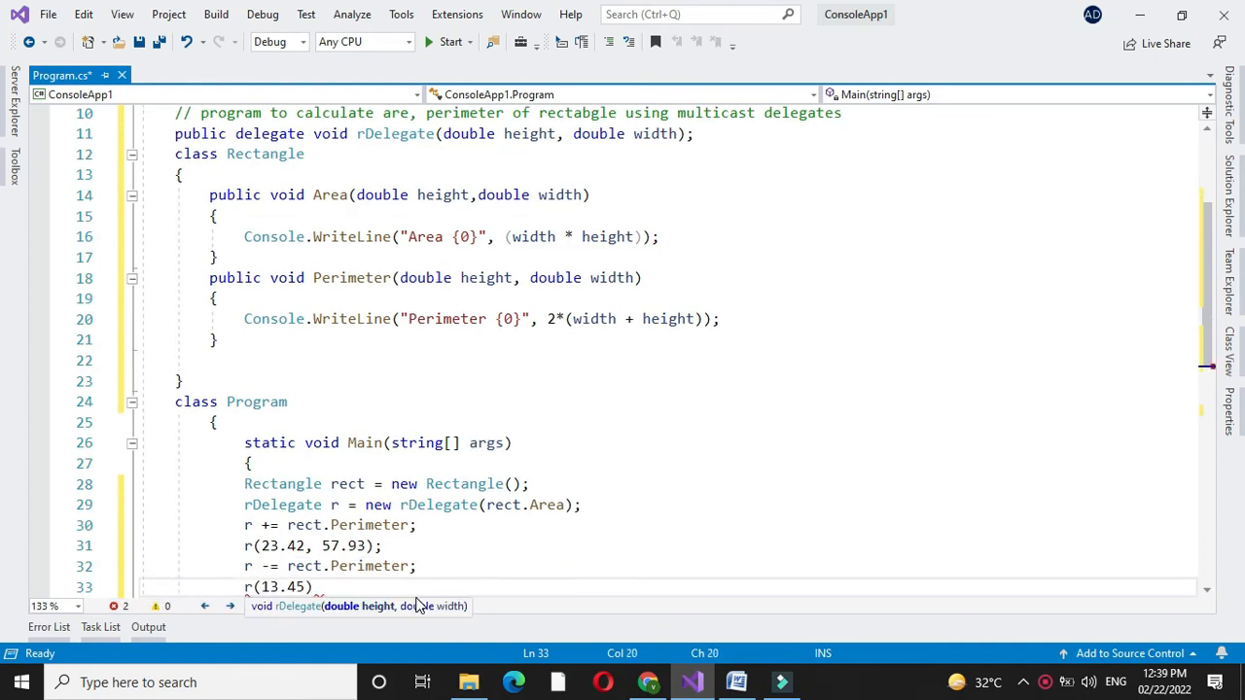
type(",")
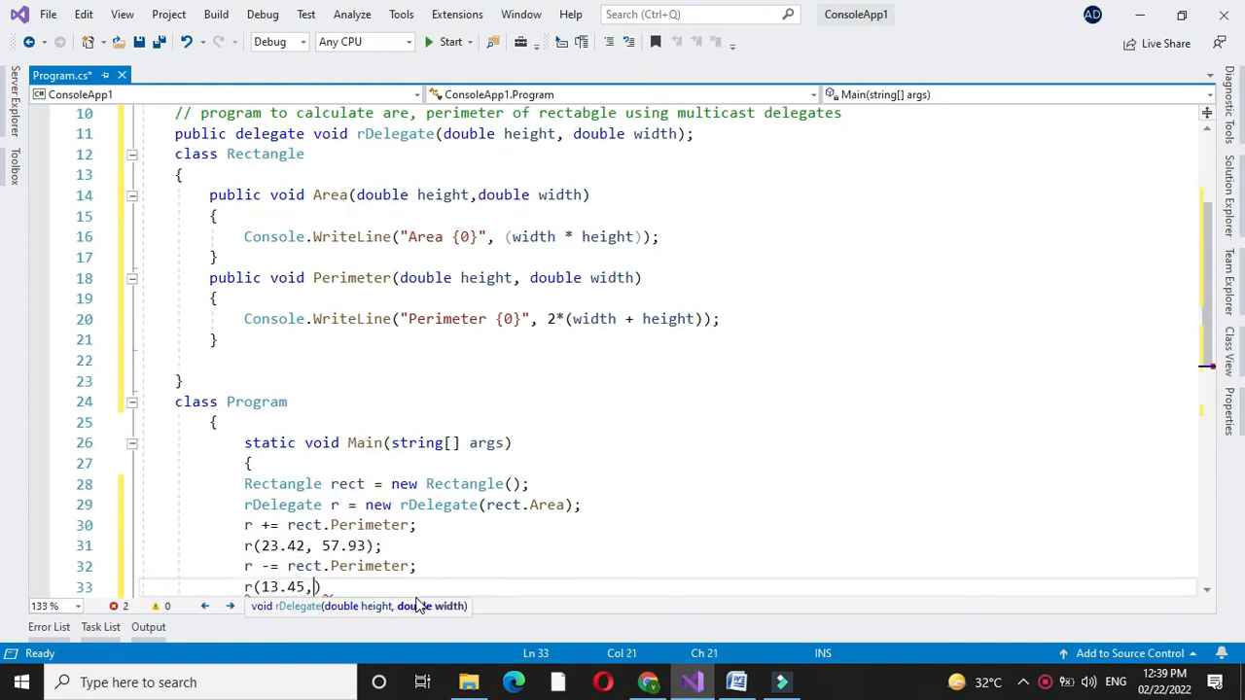
type("36.89")
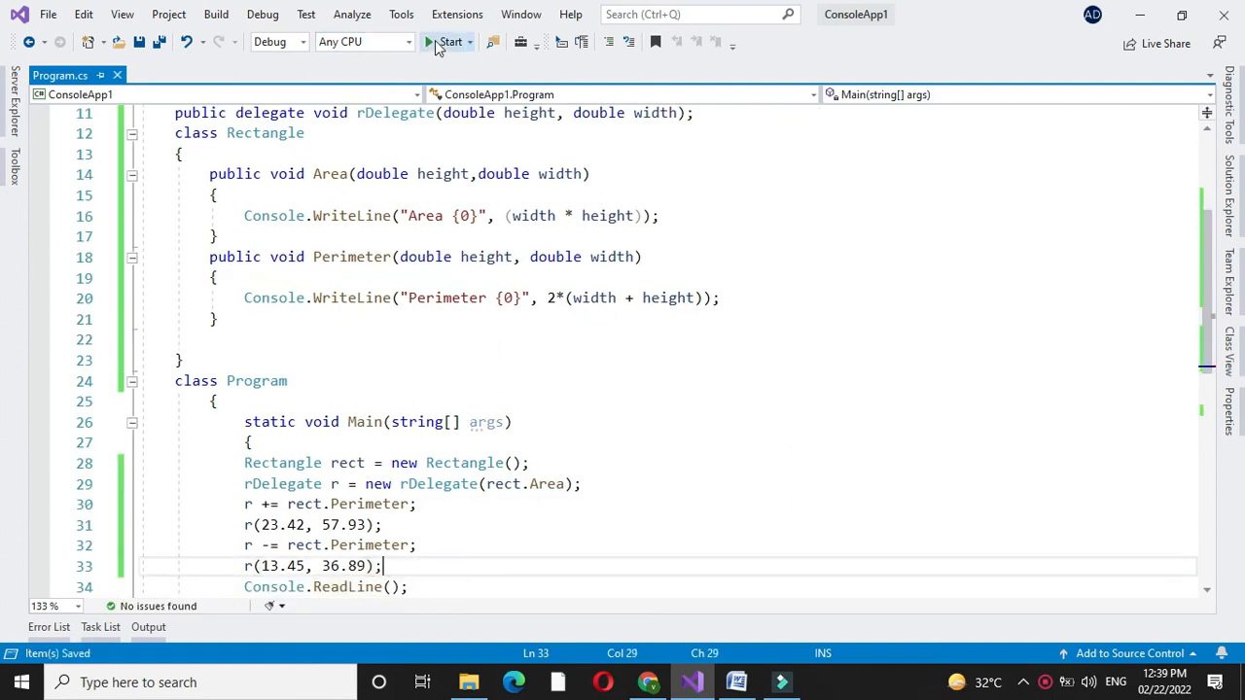
Run the program so the console shows Area 1356.7206, Perimeter 162.7 and Area 496.1705.
left_click(447, 43)
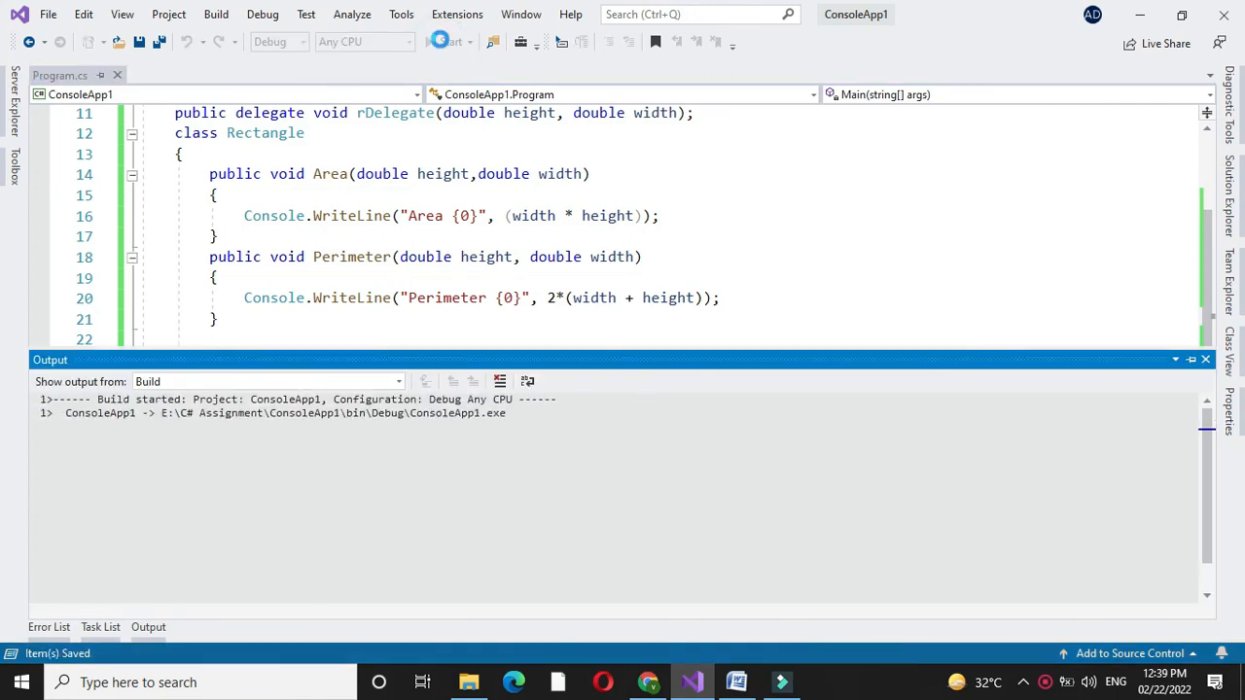
left_click(444, 41)
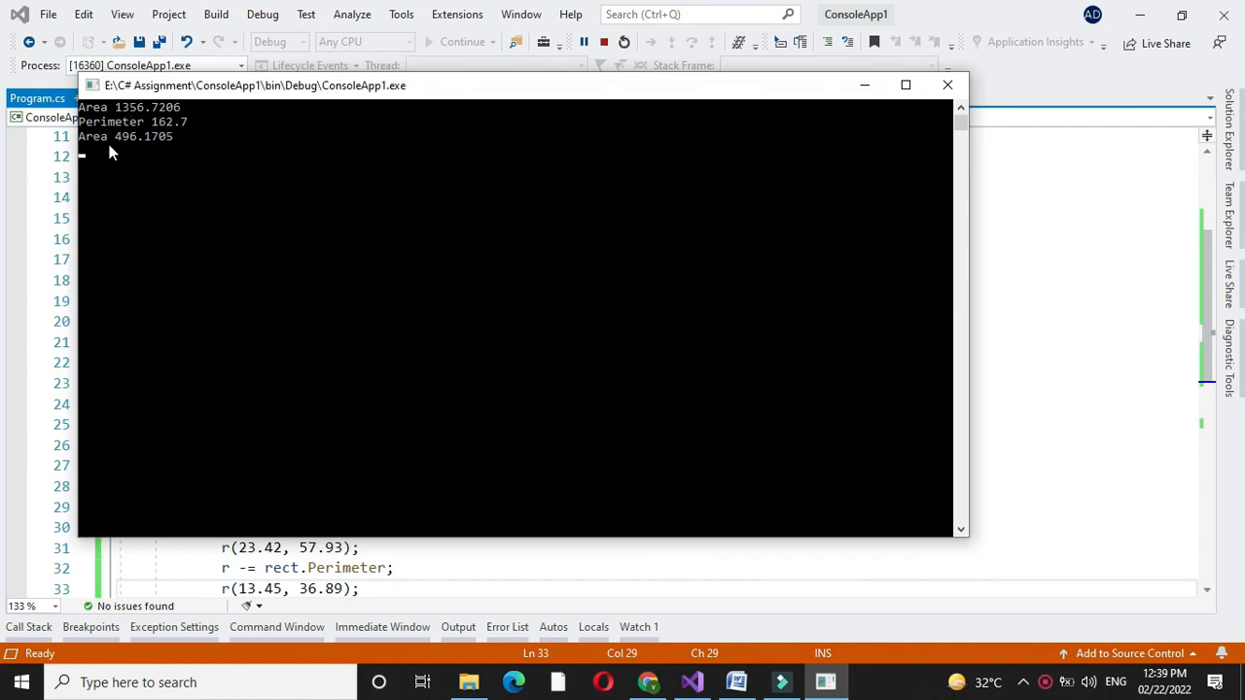
mouse_move(366, 426)
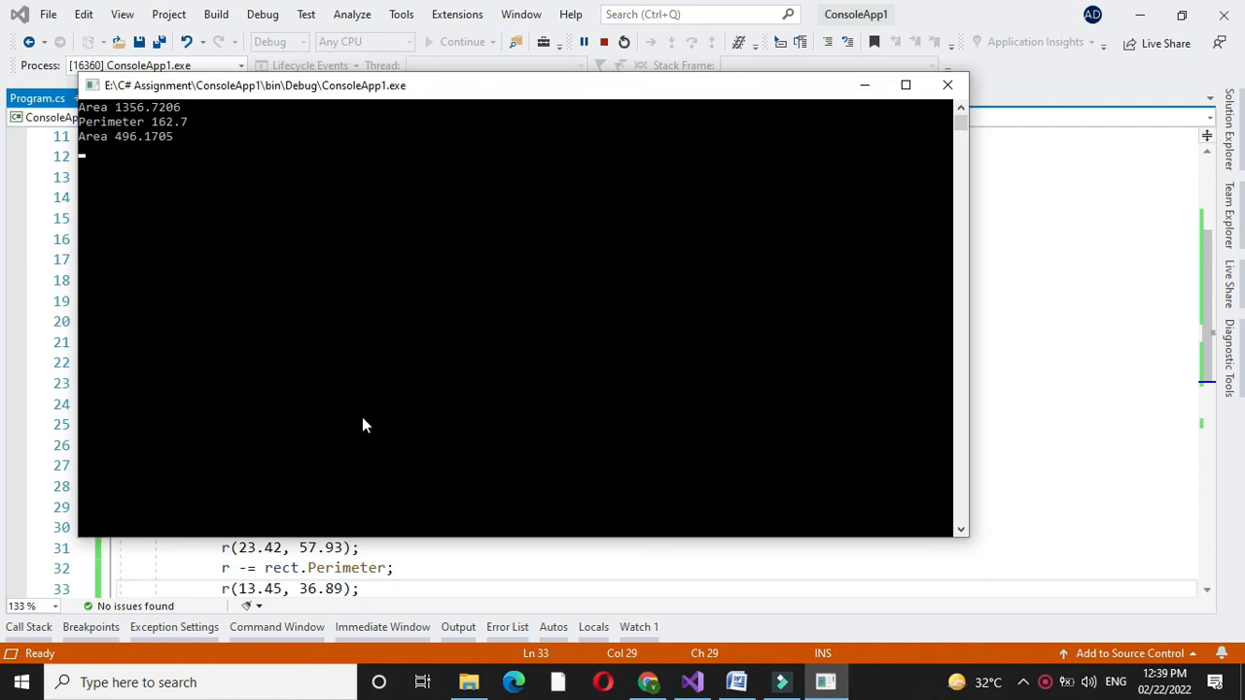
mouse_move(288, 222)
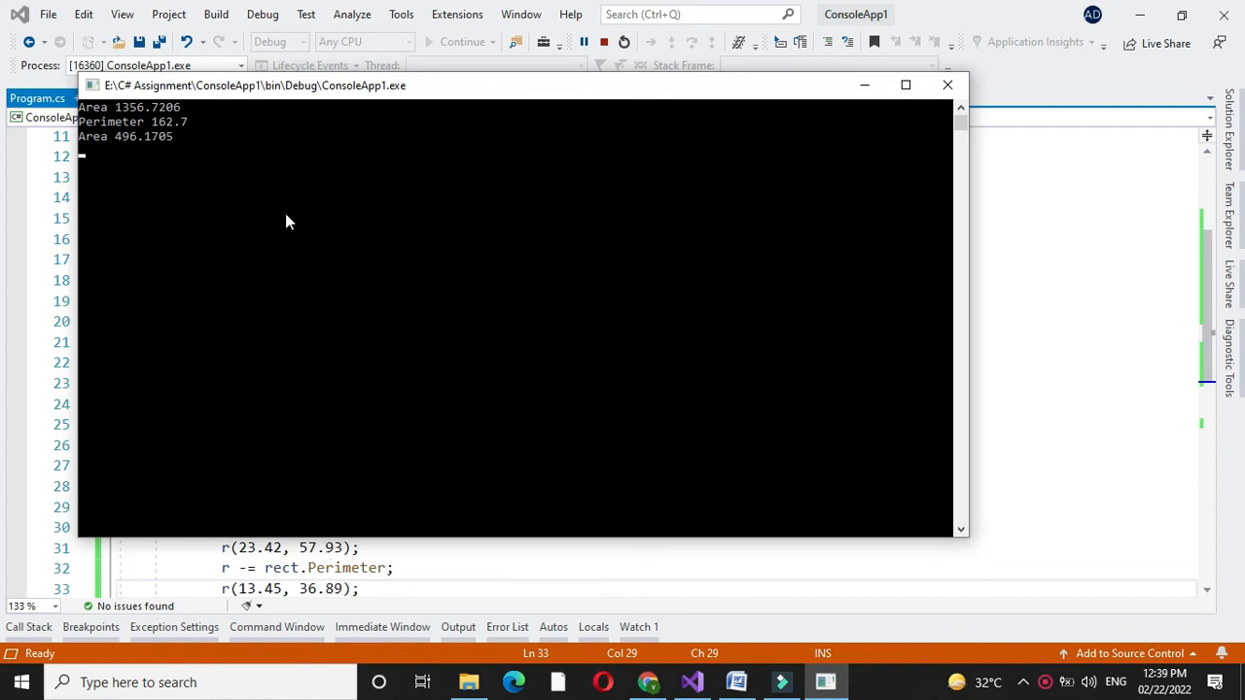